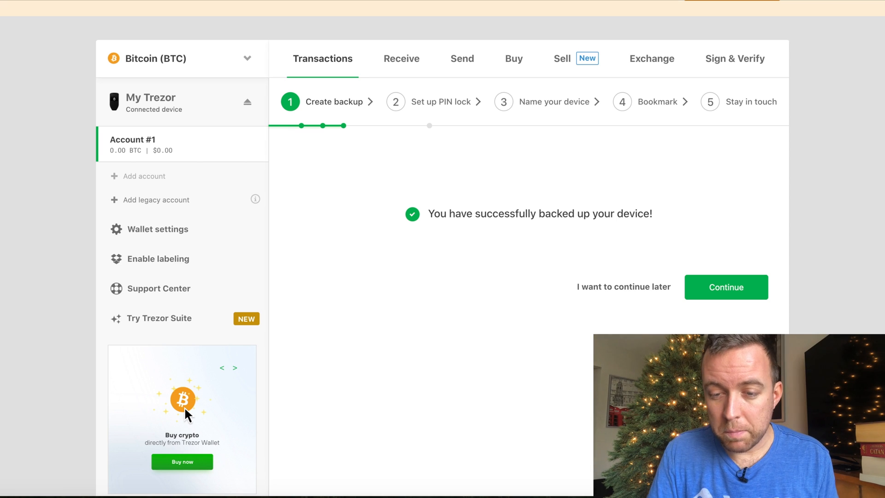
Continue from the successful backup into the Set up PIN lock step
click(725, 286)
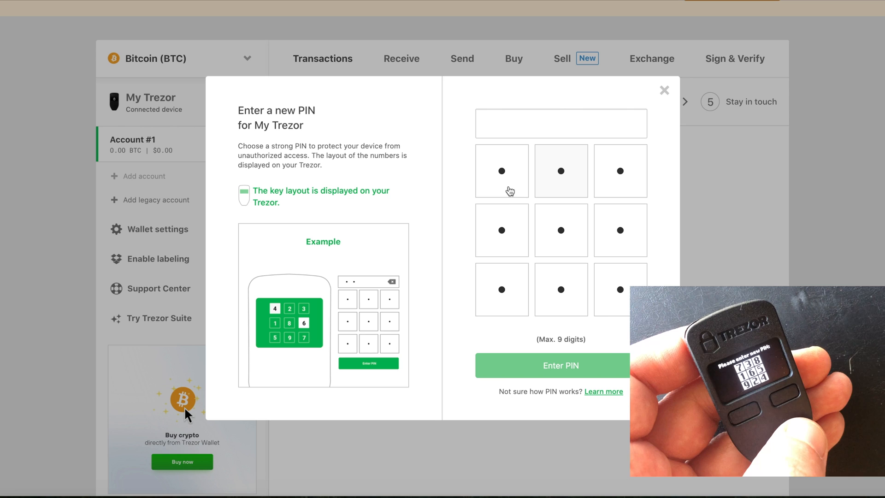
Enter a new PIN on the keypad, clearing the first attempt and redoing it, then submit it
click(501, 230)
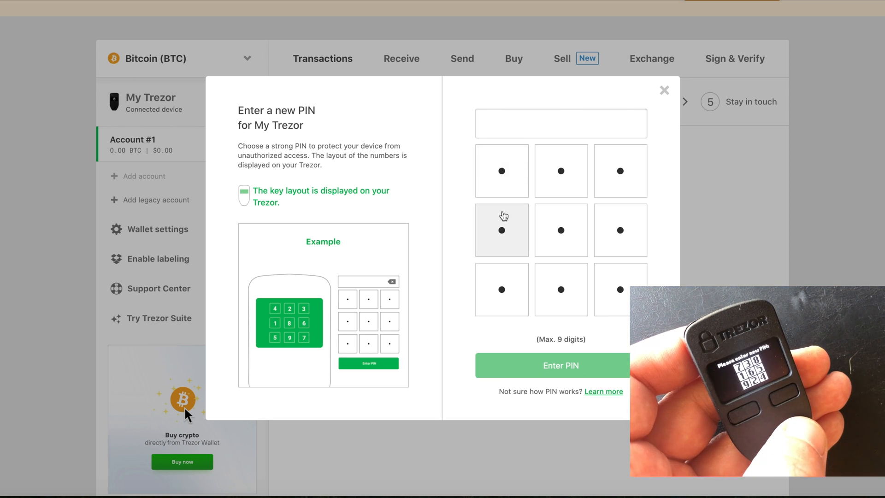
click(501, 229)
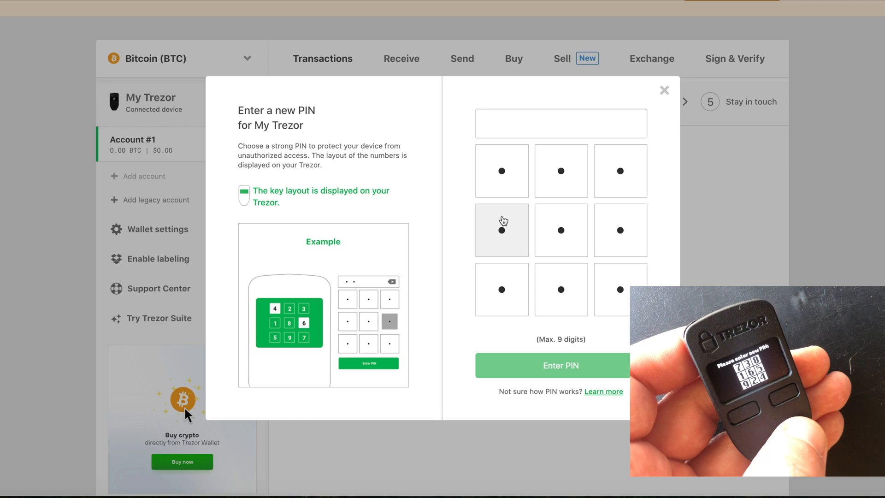
click(501, 229)
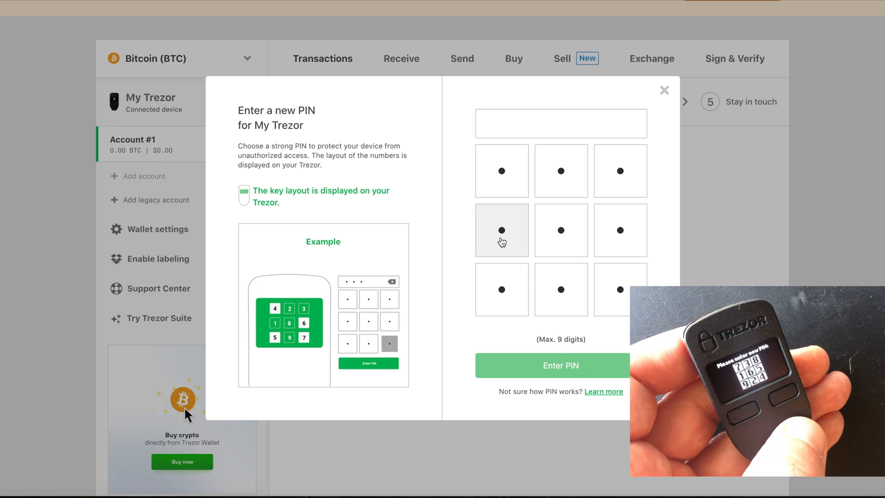
click(501, 229)
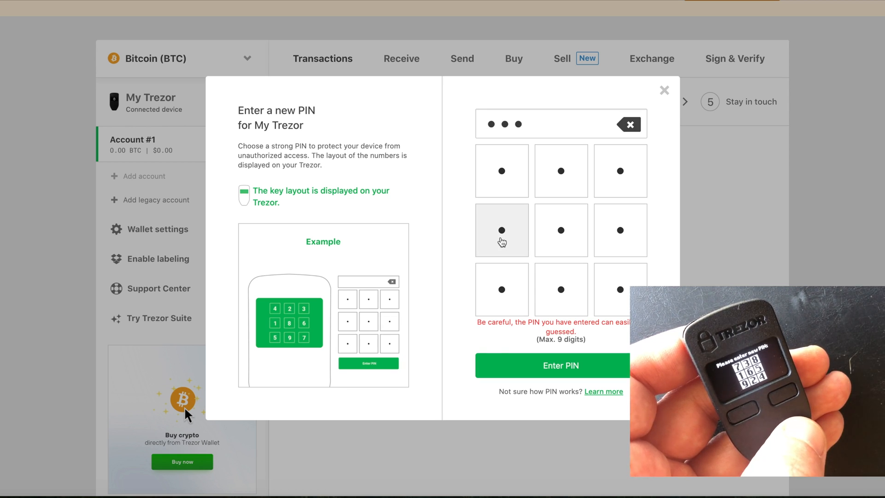
click(501, 229)
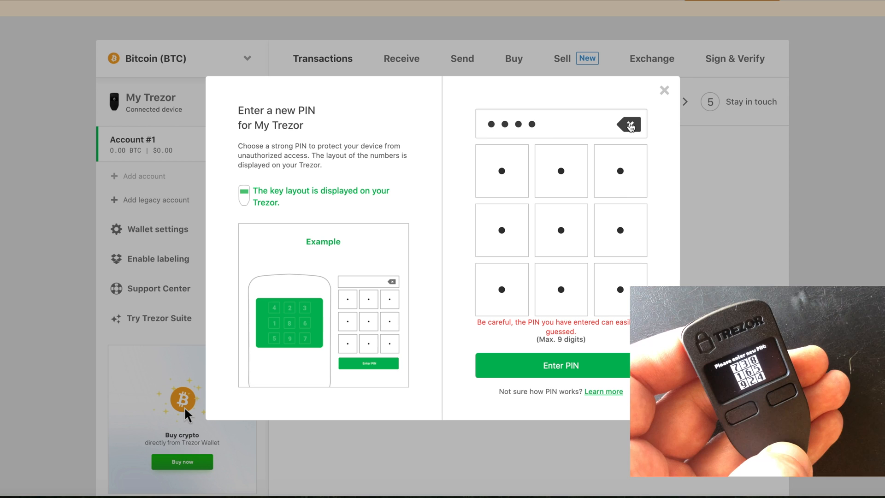
click(627, 124)
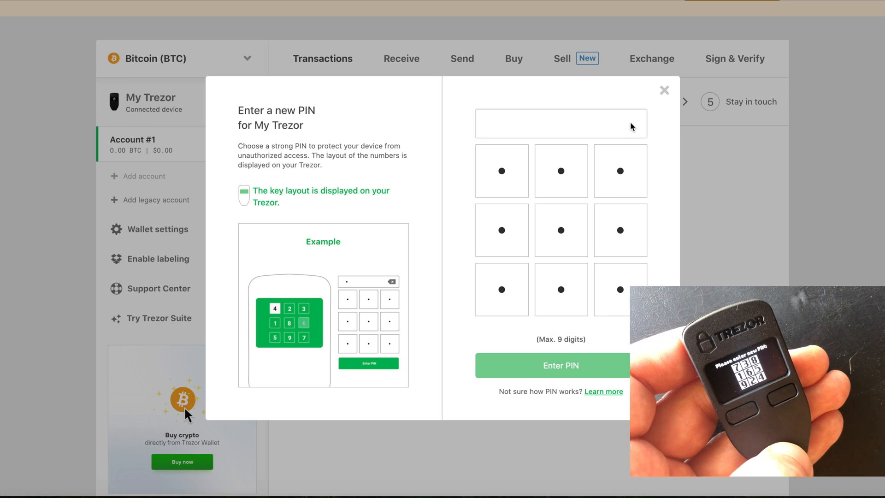
click(561, 171)
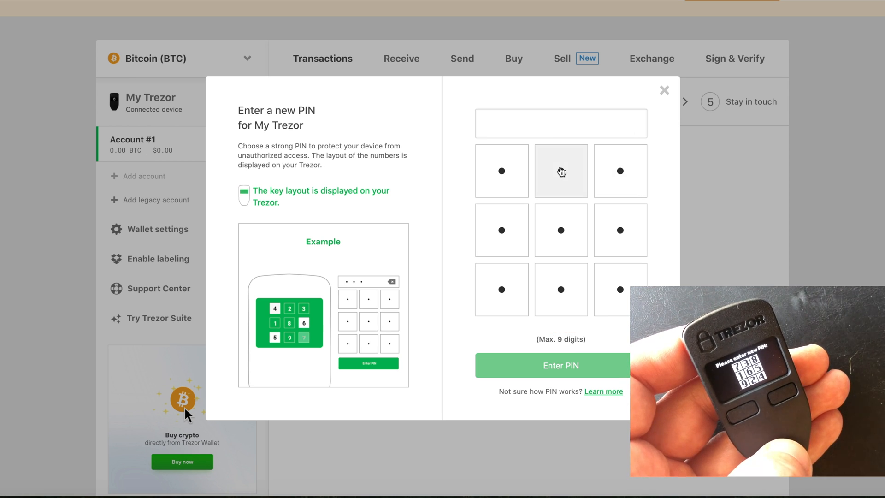
click(561, 172)
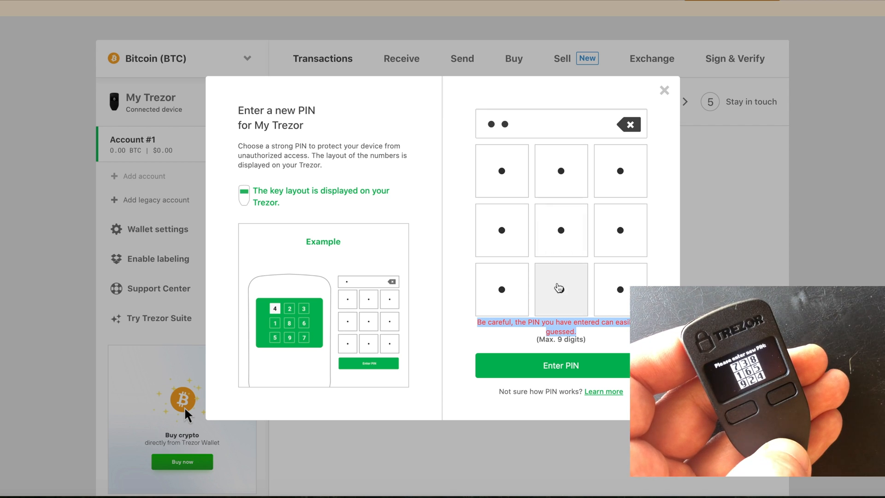
click(619, 289)
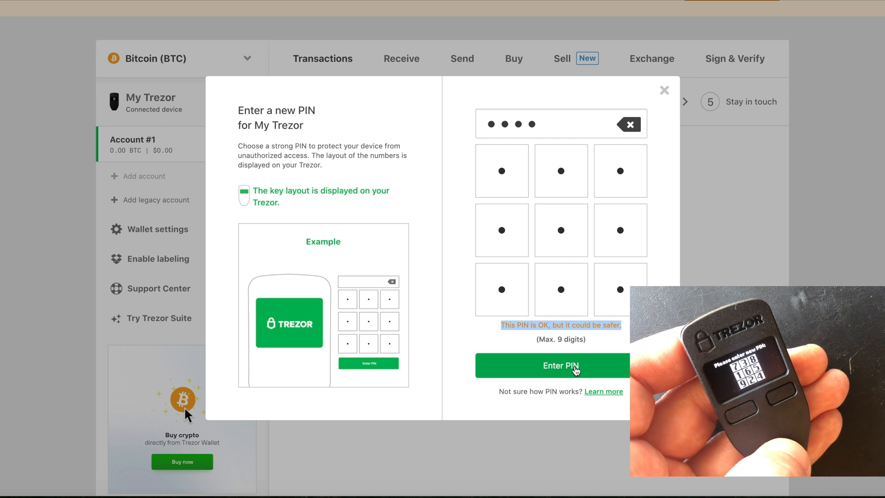
click(552, 365)
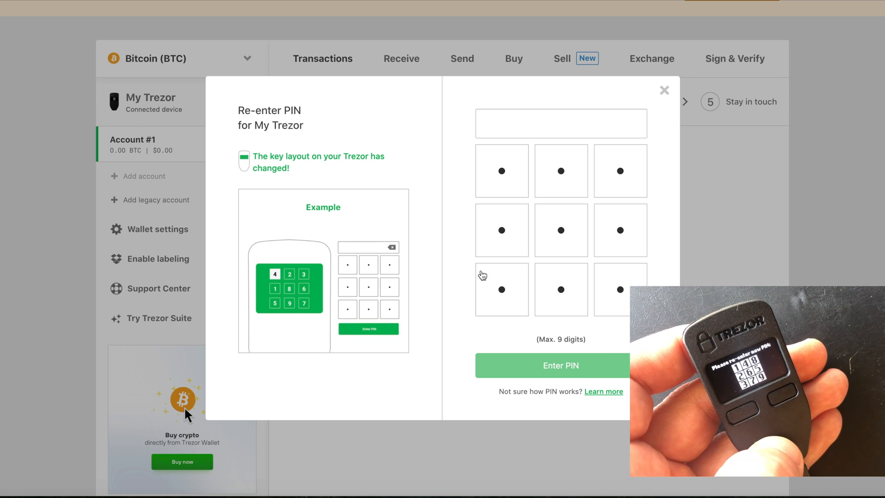
Re-enter the PIN to confirm it is set and continue to the device-naming step
click(501, 288)
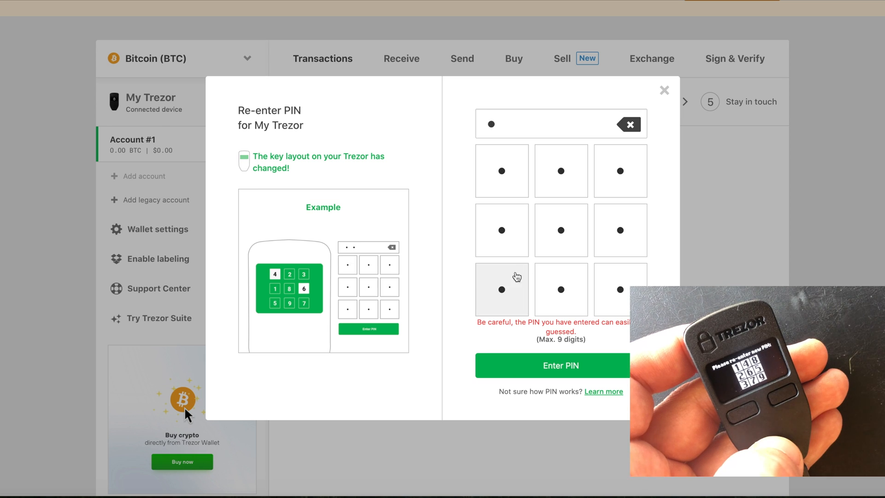
click(502, 229)
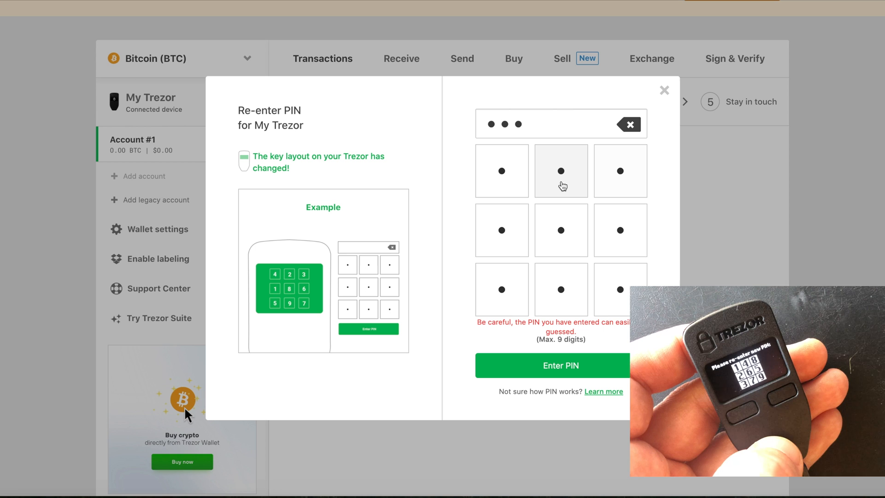
click(562, 171)
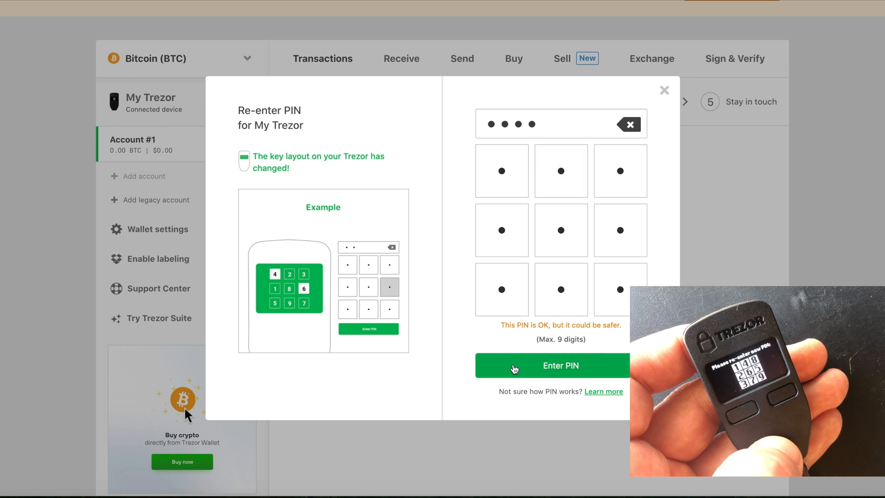
click(560, 365)
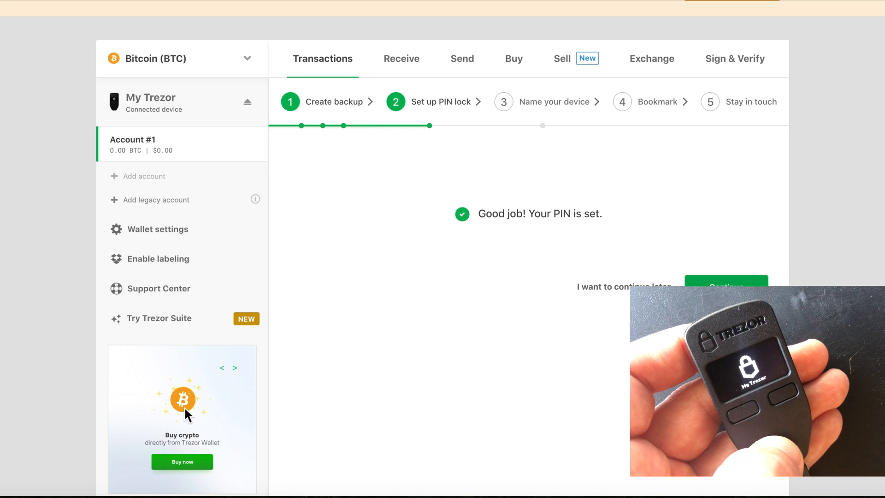
click(725, 286)
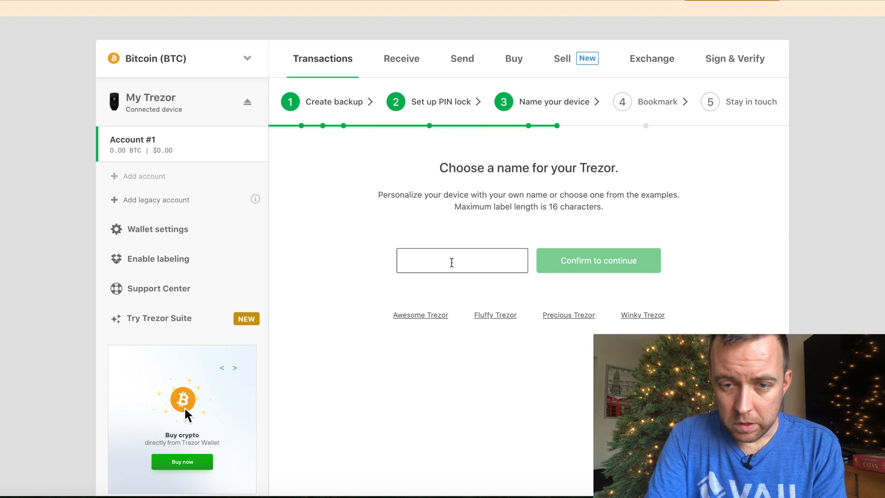
Name the device 'CryptoBlick' and confirm the new name
text(Cryp)
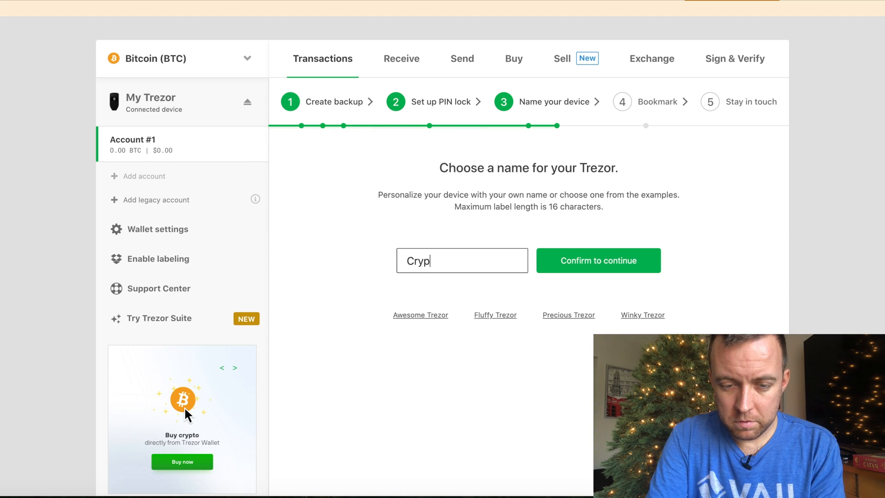
text(toBlick)
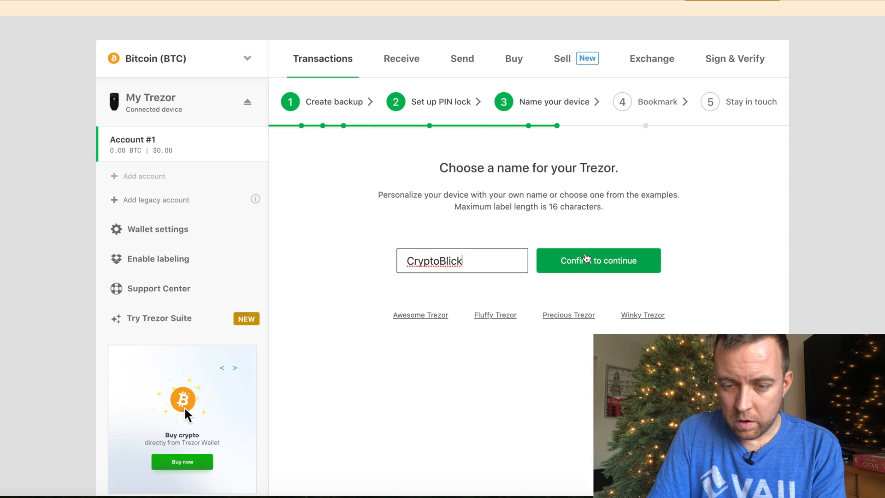
click(597, 260)
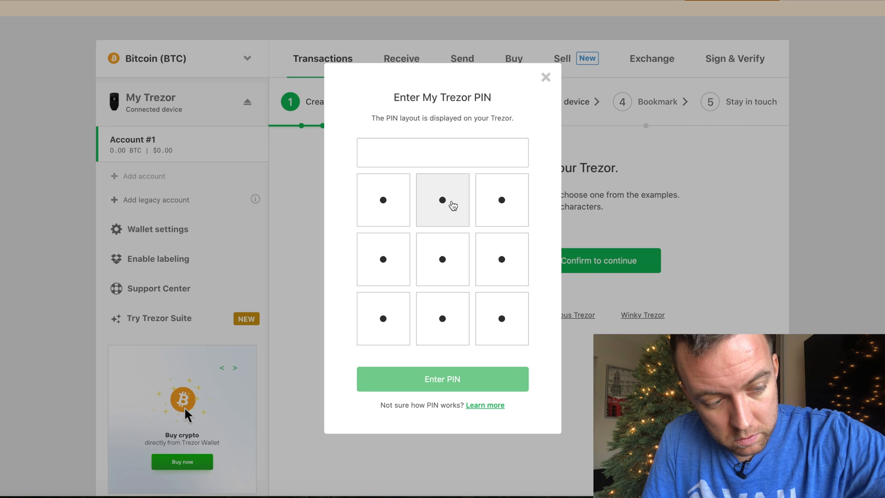
Unlock the device with its PIN so the name change is accepted
click(442, 200)
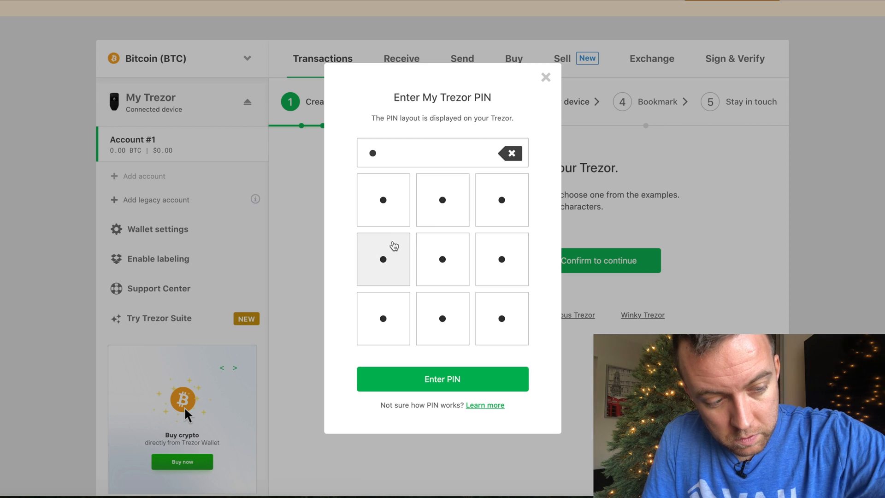
click(442, 200)
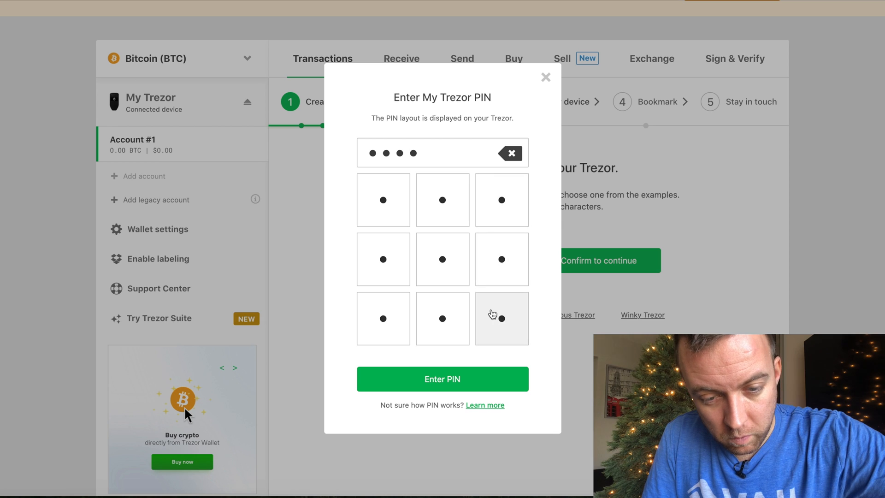
click(441, 379)
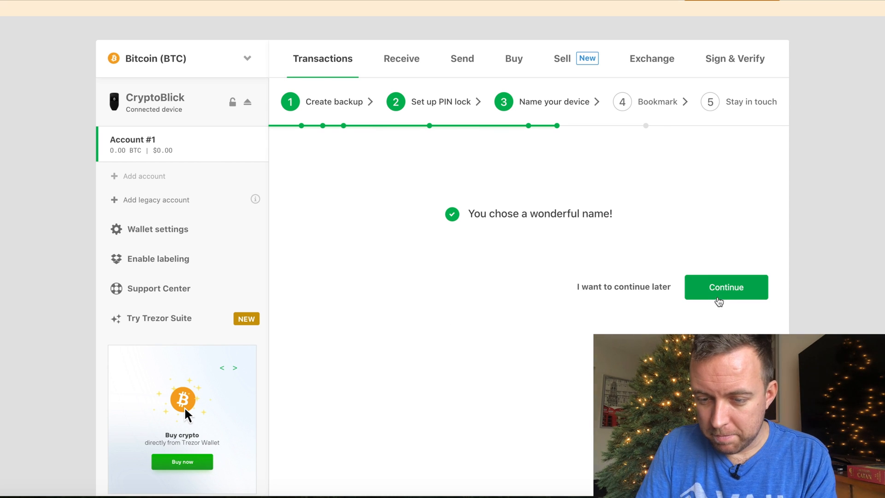
Bookmark the wallet page with Cmd+D and advance to the newsletter step
click(725, 287)
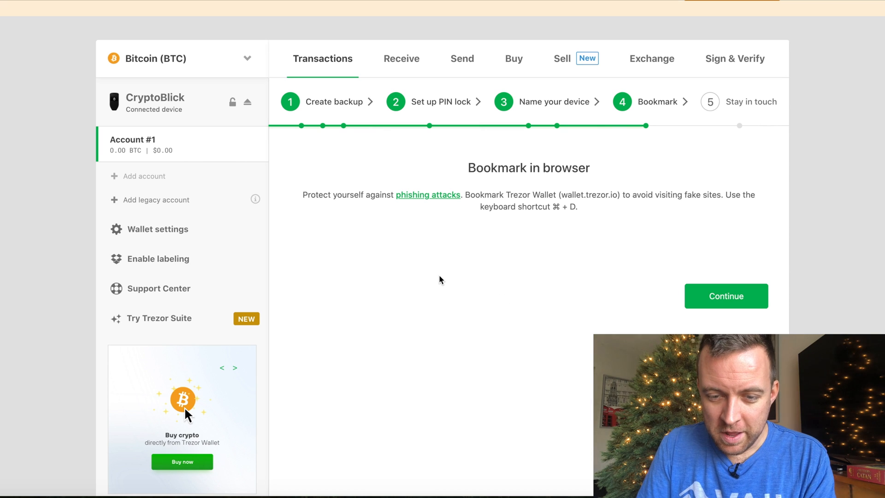
mouse_move(371, 258)
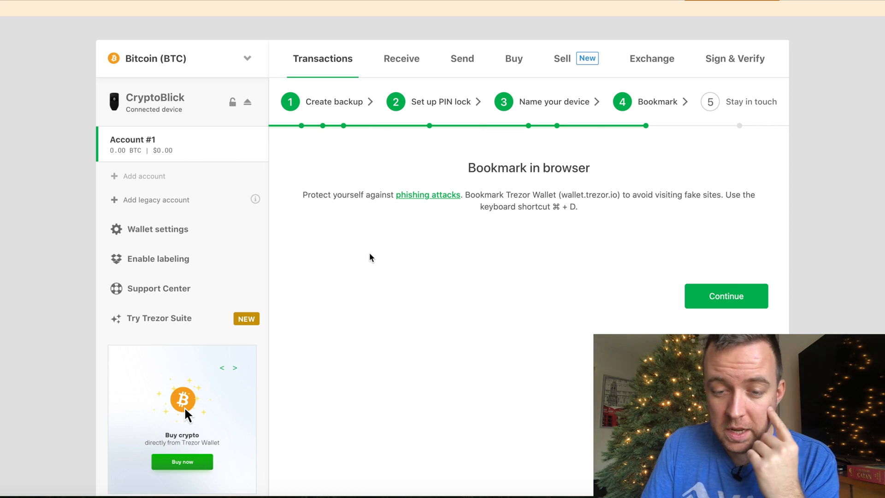
mouse_move(631, 219)
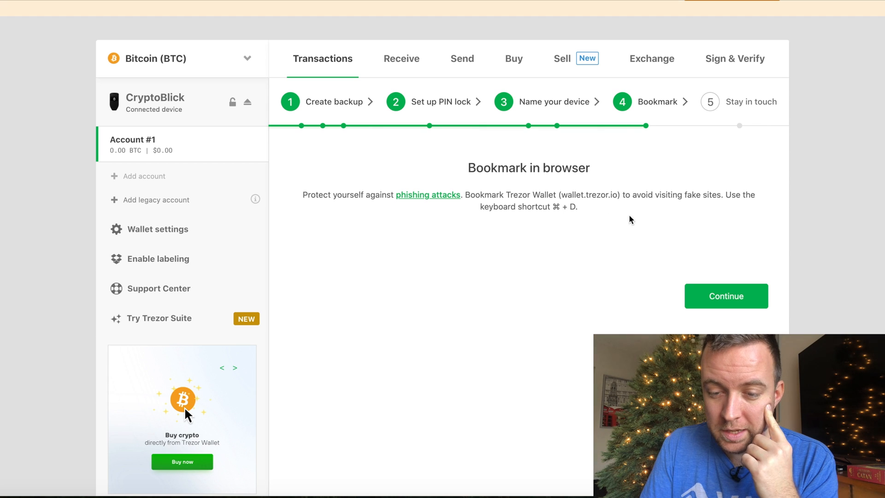
mouse_move(459, 235)
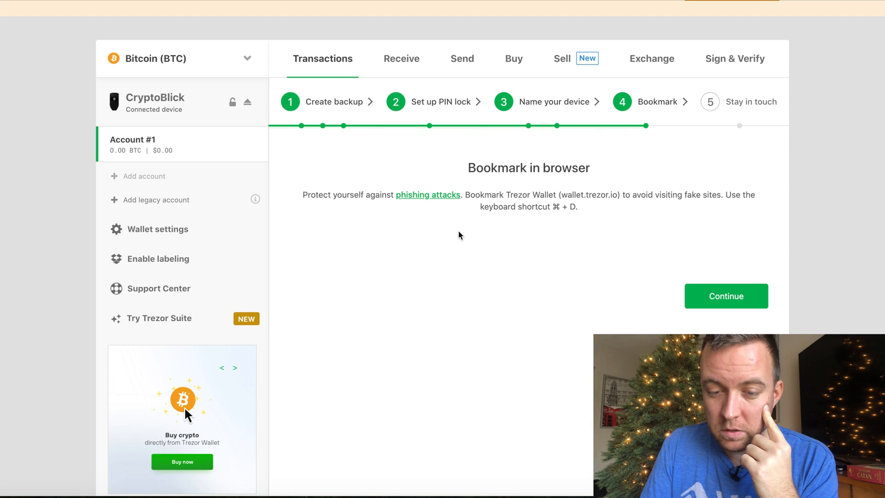
mouse_move(516, 241)
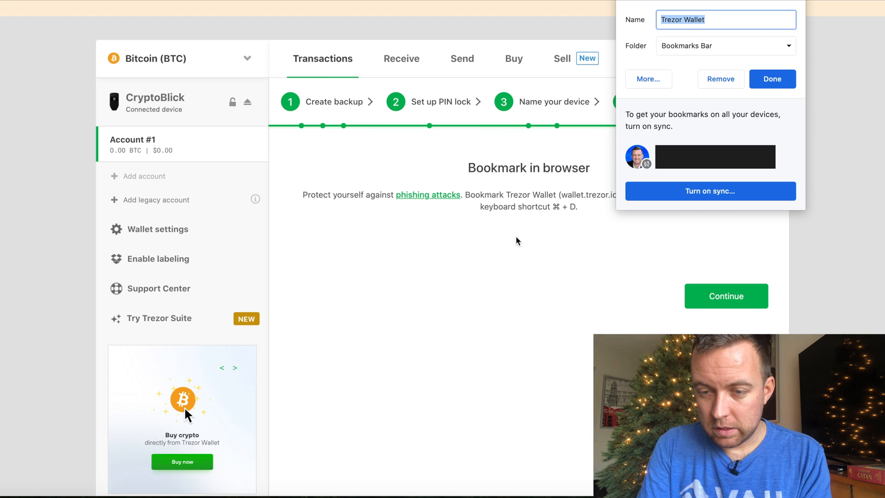
click(770, 79)
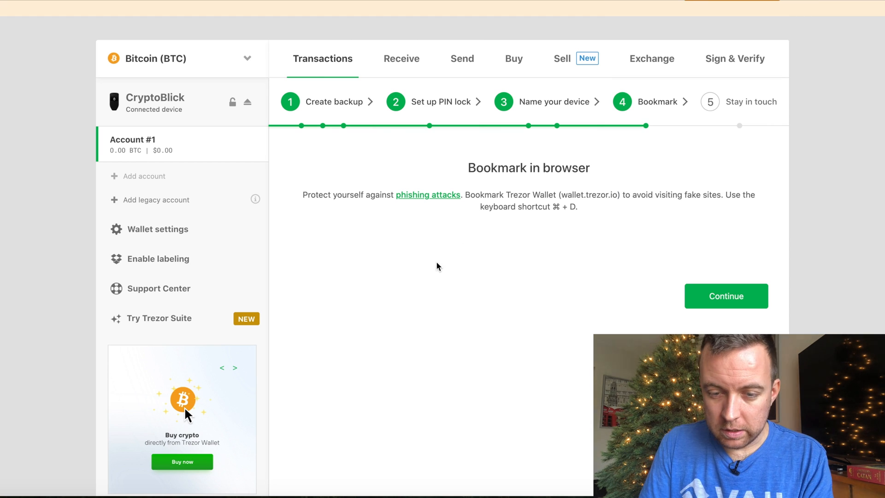
click(725, 296)
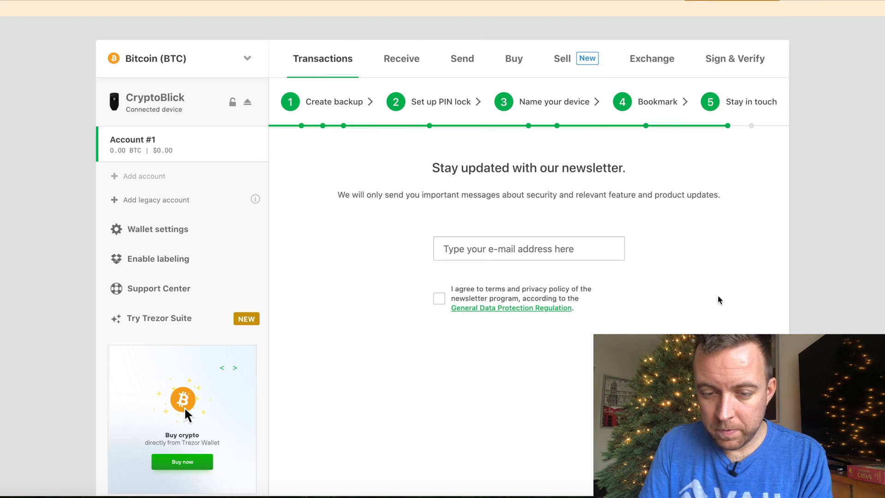
mouse_move(411, 260)
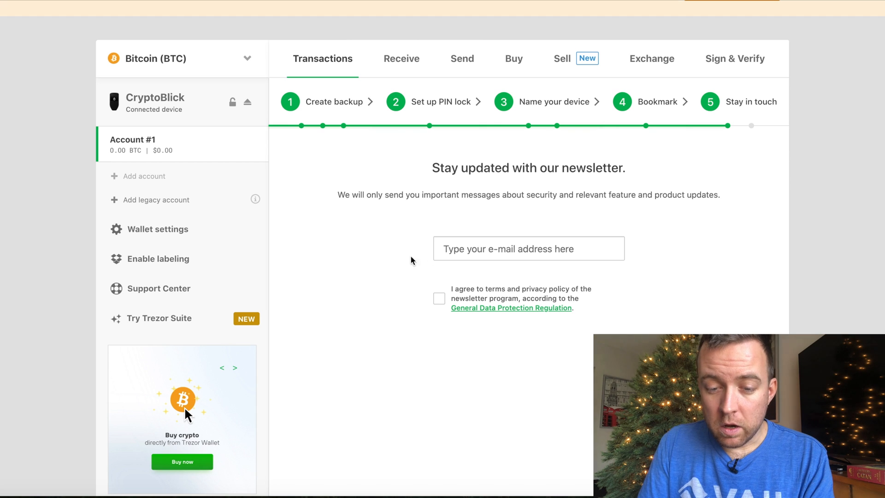
mouse_move(344, 237)
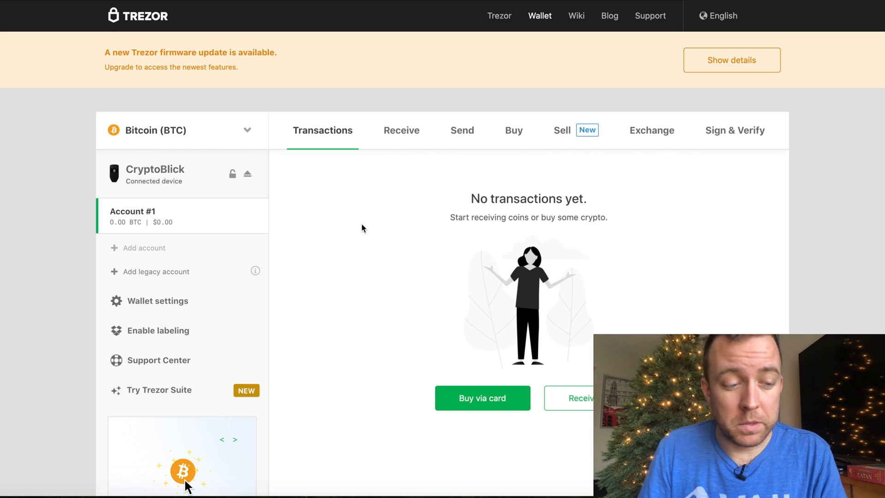
mouse_move(644, 105)
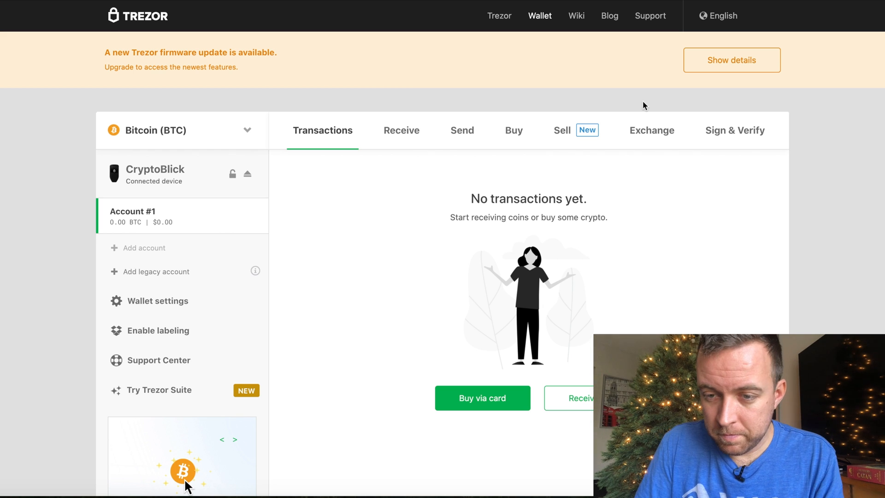
Confirm the recovery seed is at hand and start the firmware update to version 1.9.3
click(731, 60)
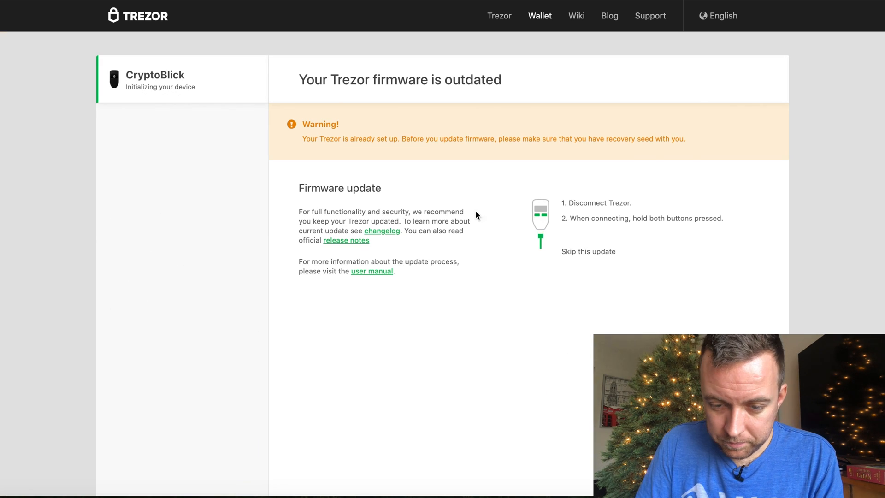
mouse_move(452, 341)
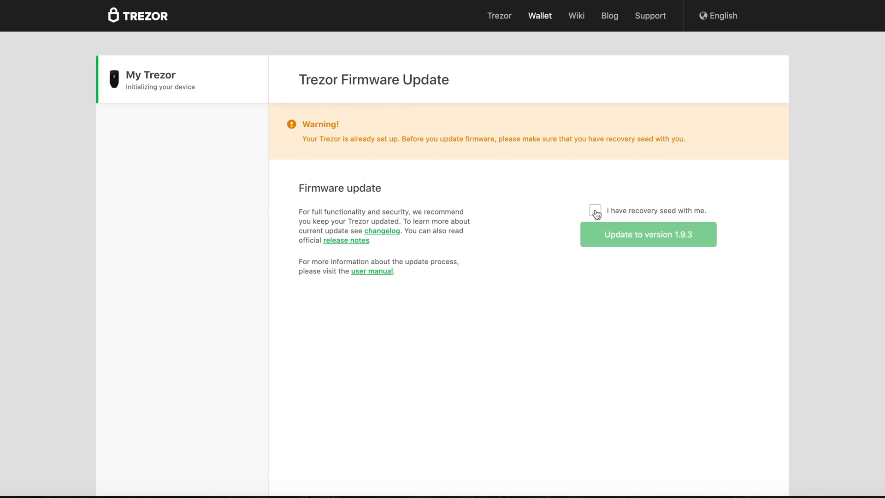
click(595, 210)
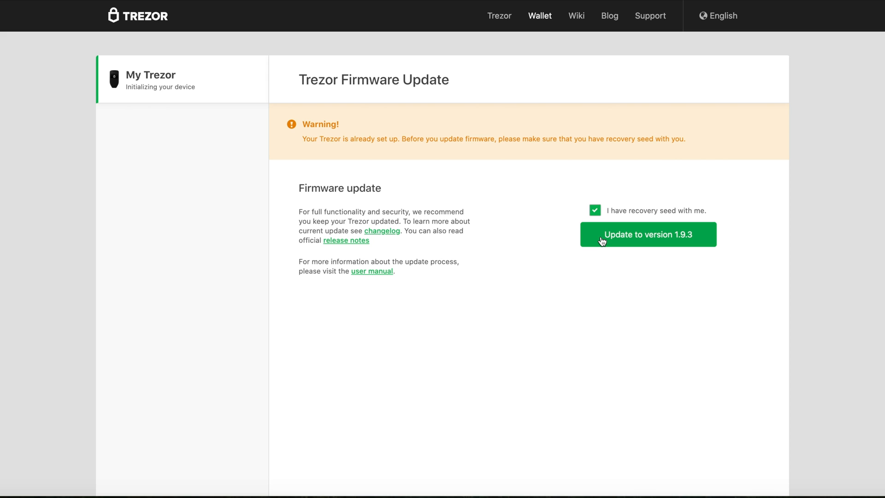
click(647, 235)
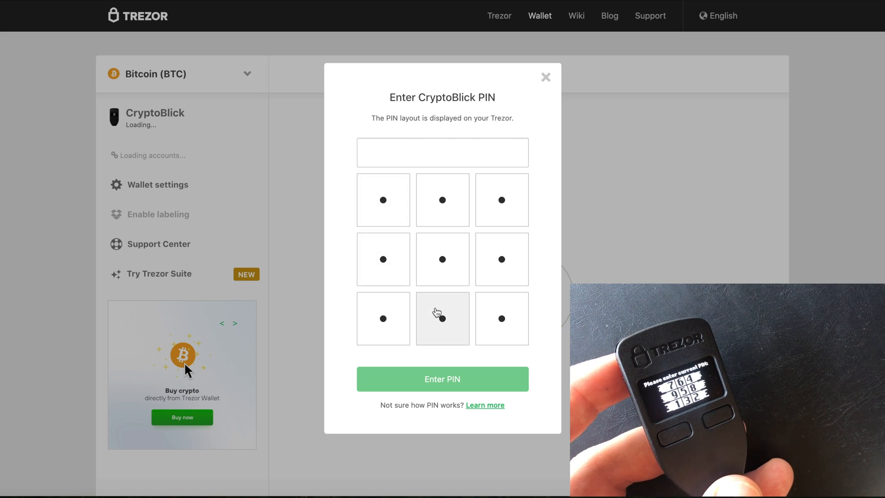
Enter CryptoBlick's four-digit PIN on the keypad and submit it to unlock the wallet
click(442, 318)
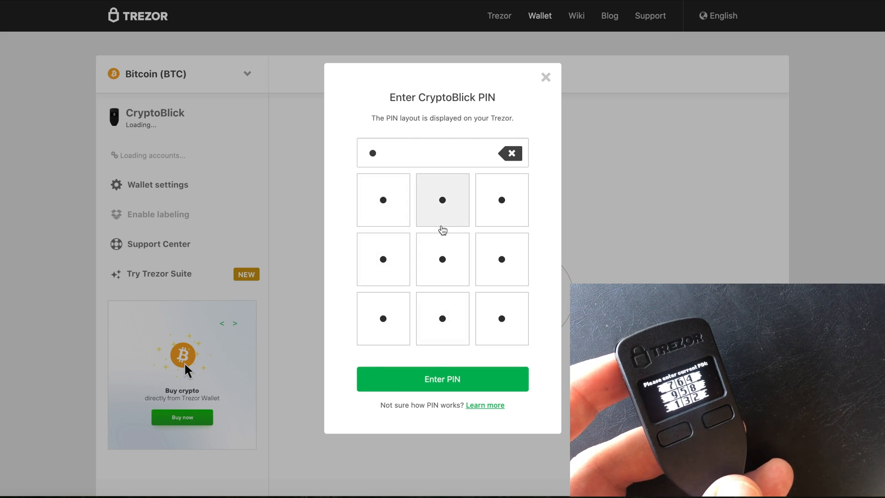
click(501, 318)
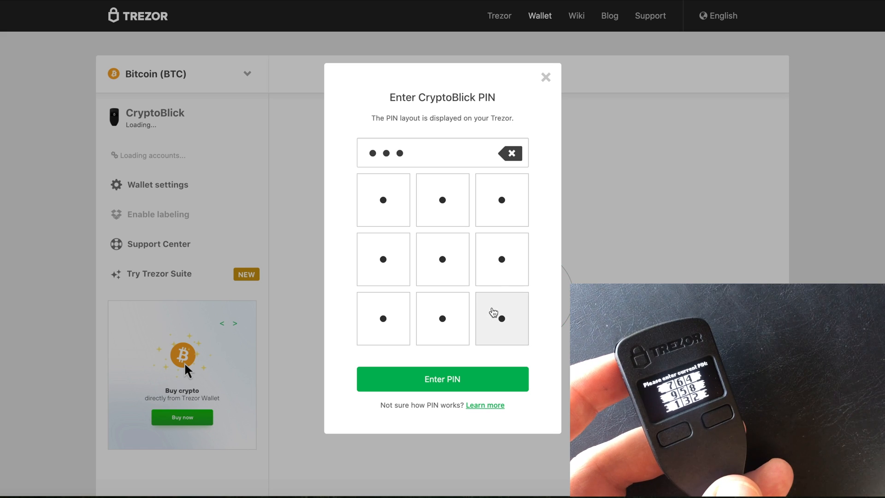
click(500, 318)
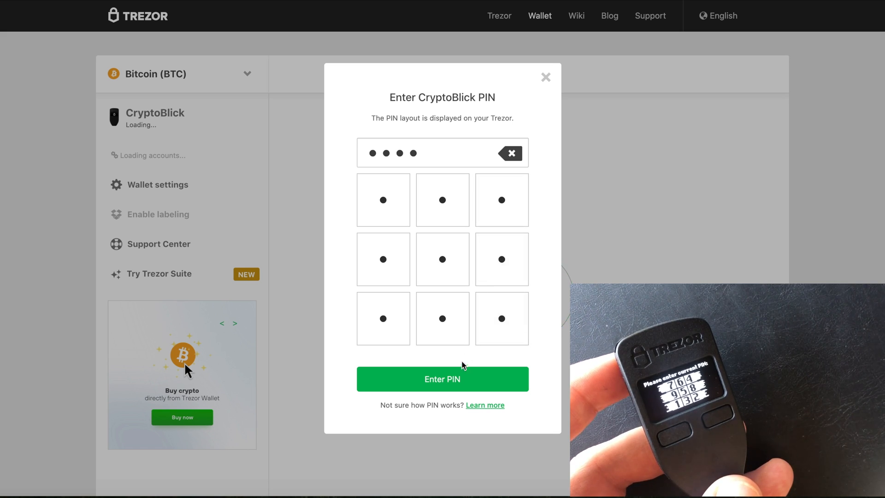
click(442, 379)
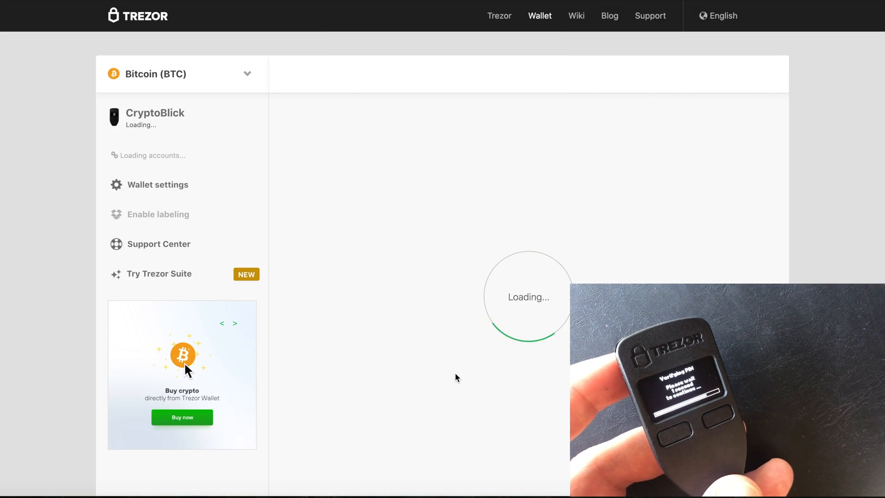